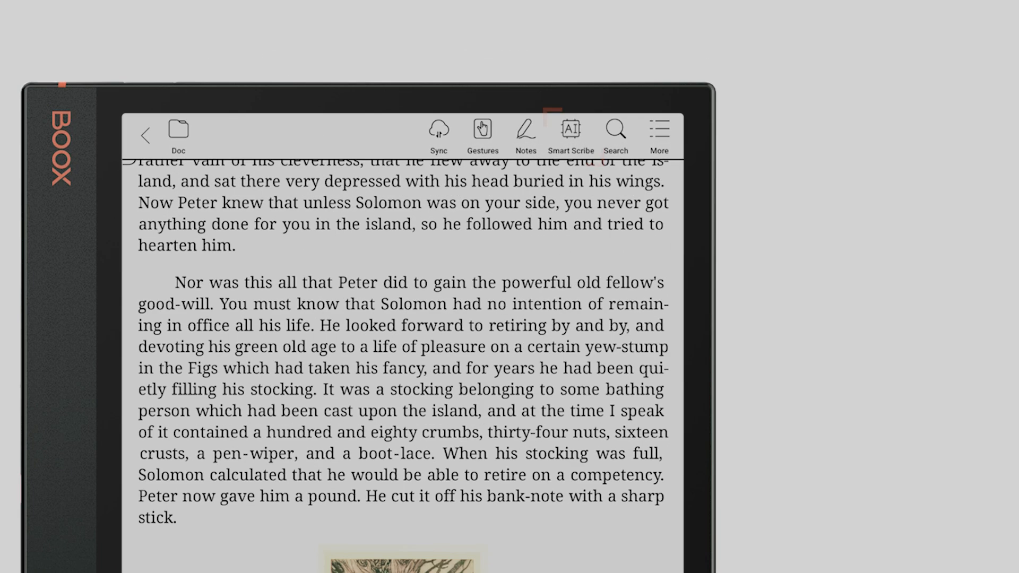
Circle the Fish-Footman paragraph with Smart Scribe to highlight it green
{"action": "left_click", "coordinate": [570, 129]}
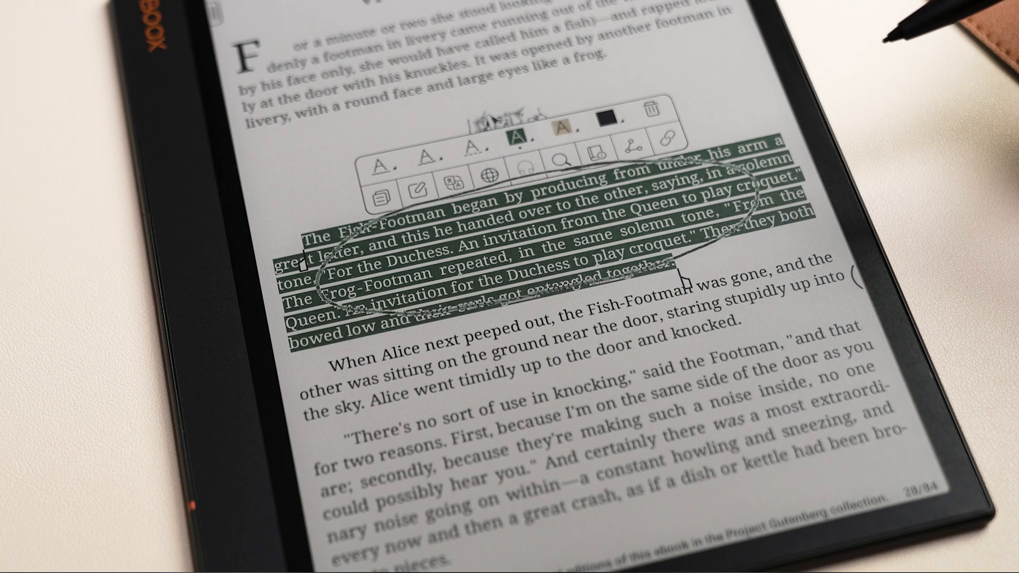
{"action": "left_click", "coordinate": [561, 127]}
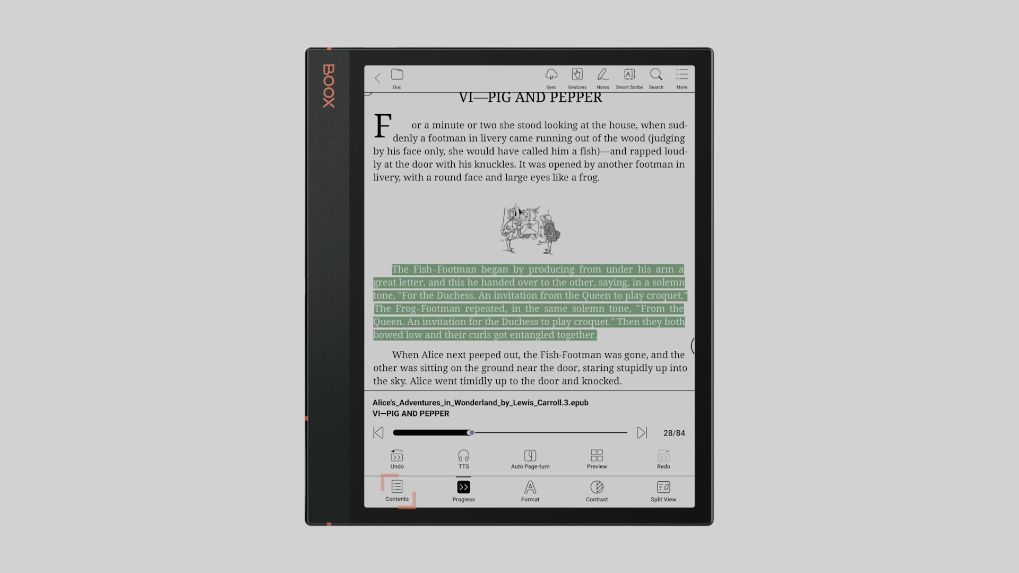
Show the book's saved highlights and notes in the Annotations list
{"action": "left_click", "coordinate": [397, 491]}
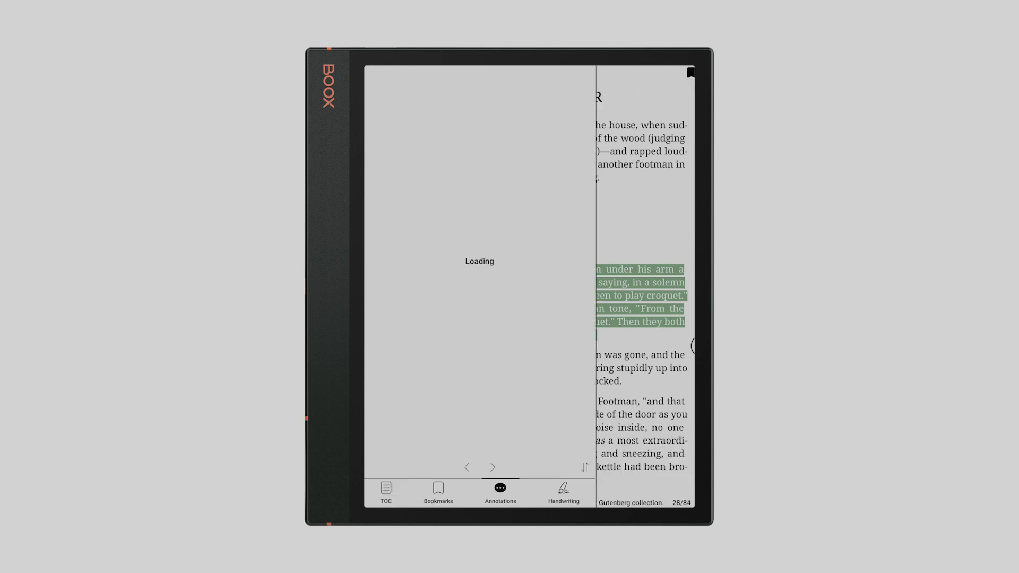
{"action": "left_click", "coordinate": [499, 492]}
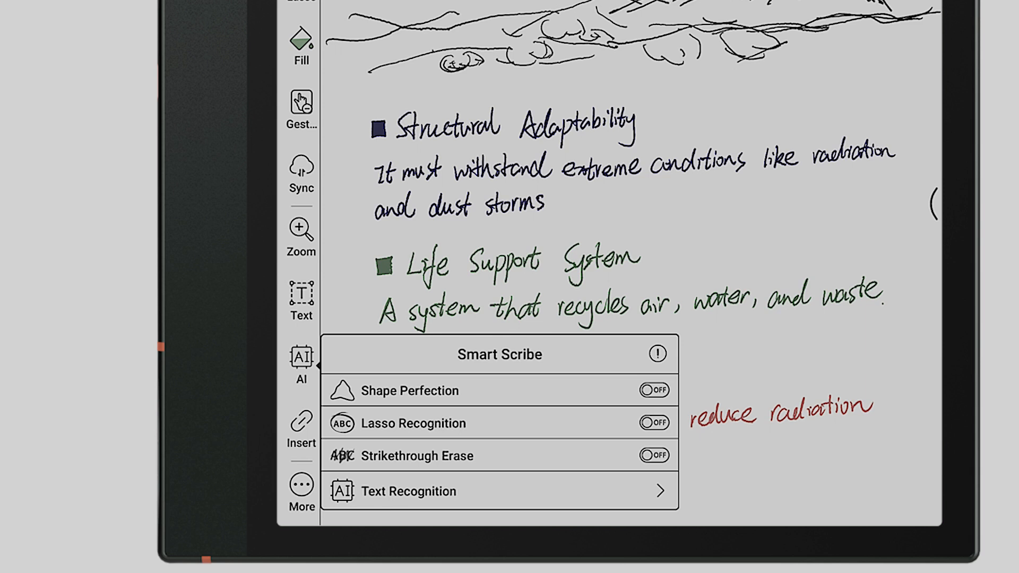
Turn on a Smart Scribe handwriting recognition option in the AI panel
{"action": "left_click", "coordinate": [653, 389]}
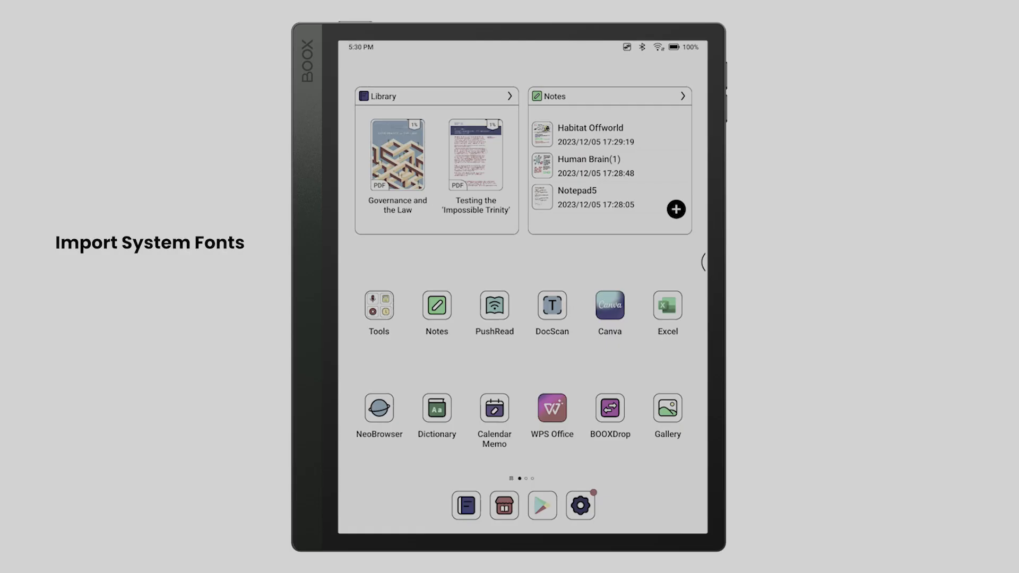
Go to the Font options under Display in device Settings
{"action": "left_click", "coordinate": [580, 505]}
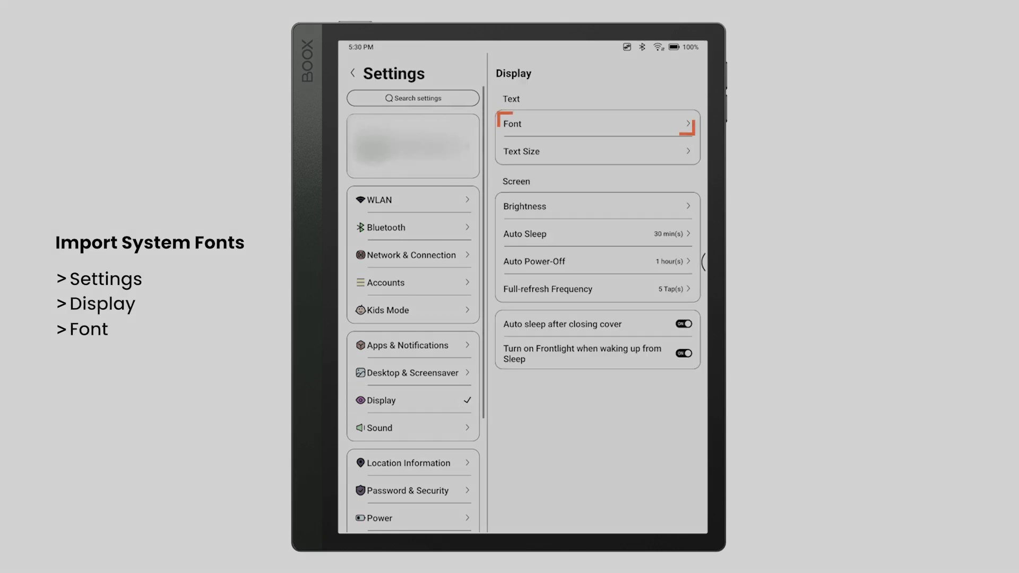
{"action": "left_click", "coordinate": [596, 123]}
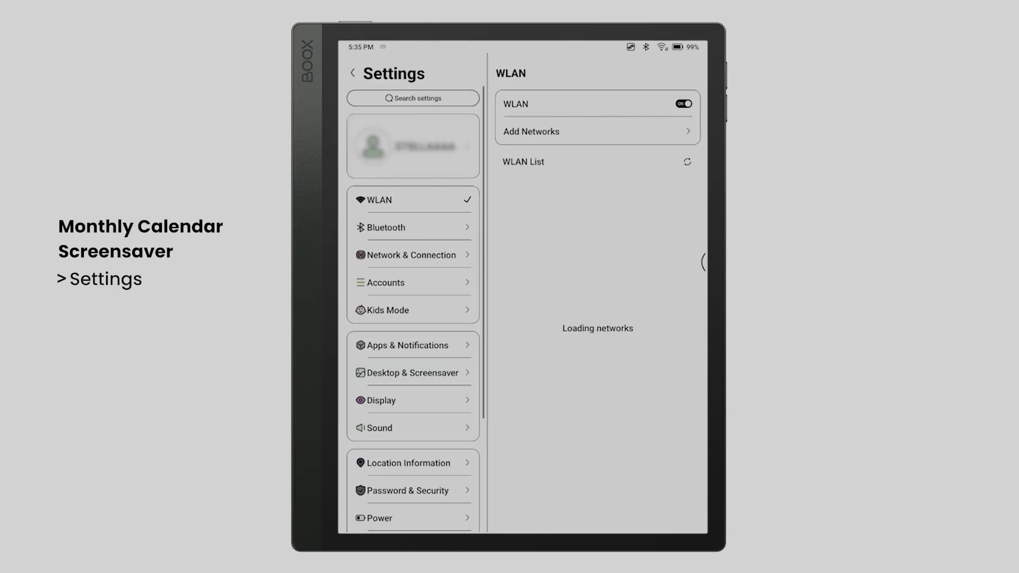
Choose the Calendar style in Desktop & Screensaver and apply the monthly calendar screensaver
{"action": "left_click", "coordinate": [412, 373]}
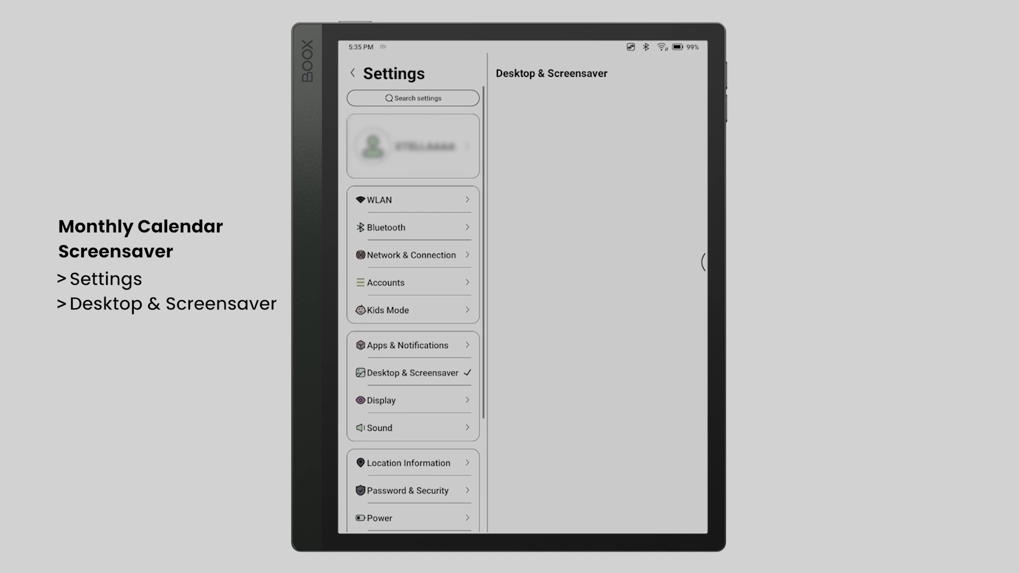
{"action": "left_click", "coordinate": [412, 373]}
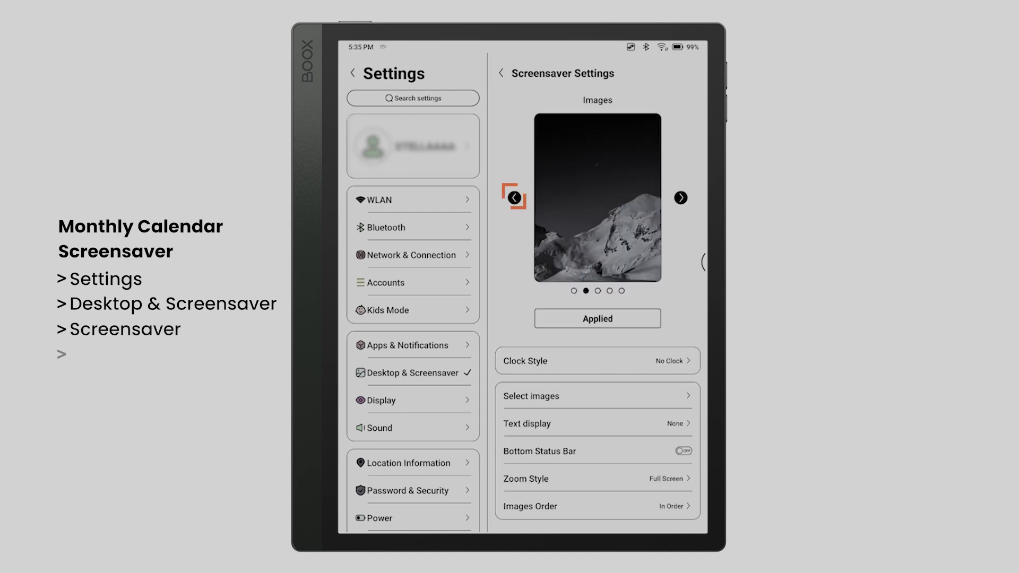
{"action": "left_click", "coordinate": [514, 198]}
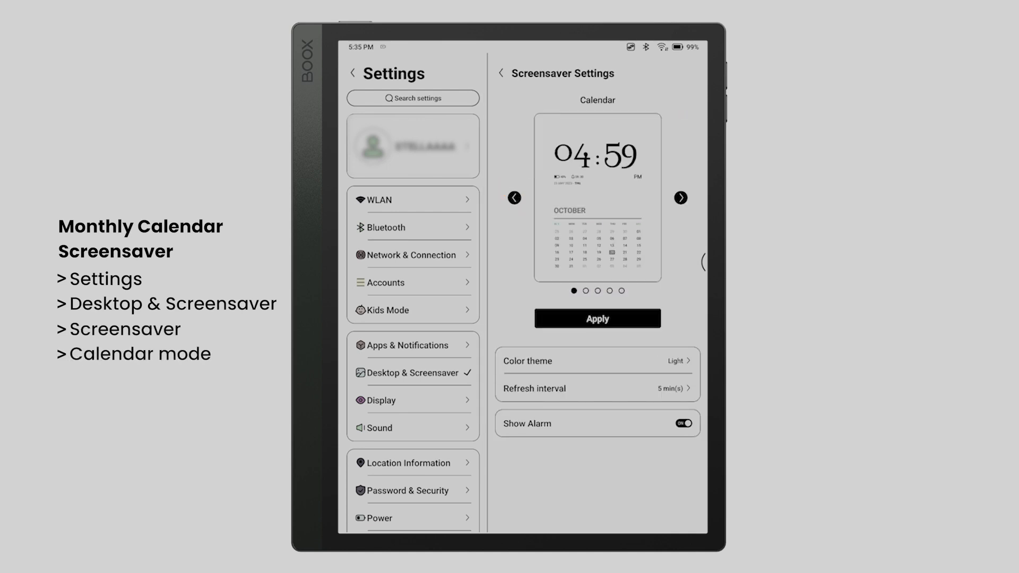
{"action": "left_click", "coordinate": [594, 361]}
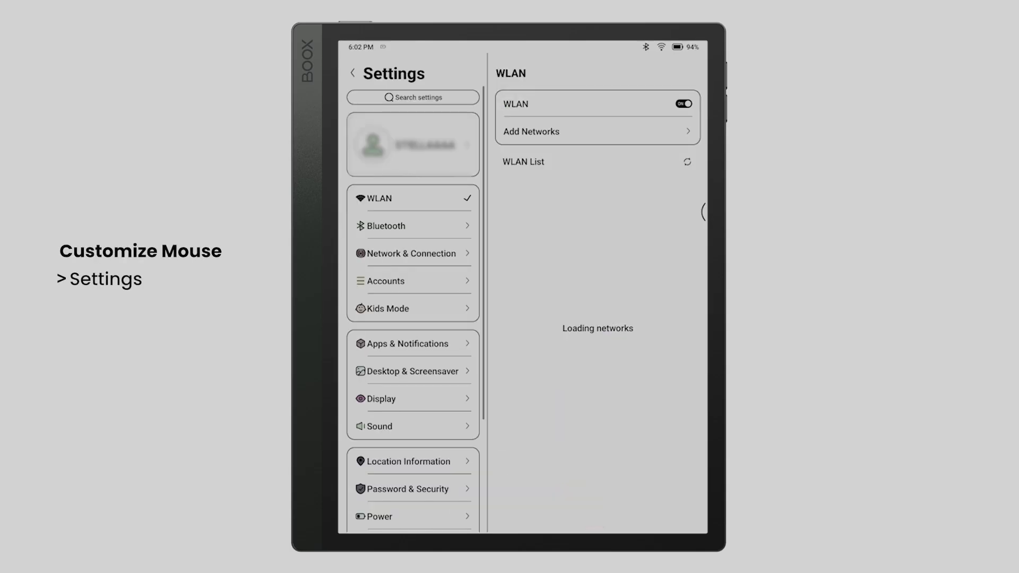
Show the Mouse page under More Settings with Arrow pointer and natural scrolling off
{"action": "left_click", "coordinate": [393, 460]}
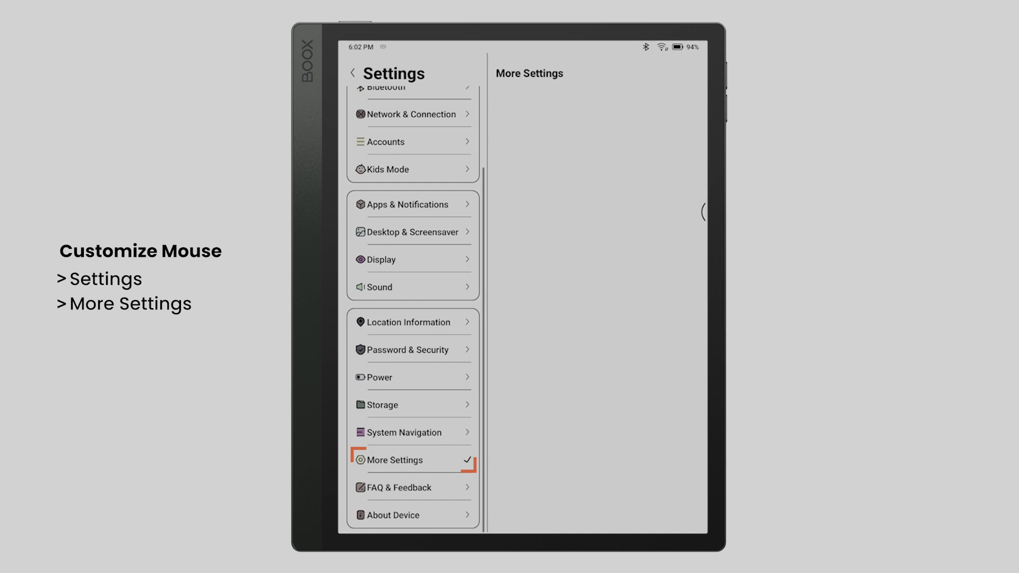
{"action": "left_click", "coordinate": [393, 460]}
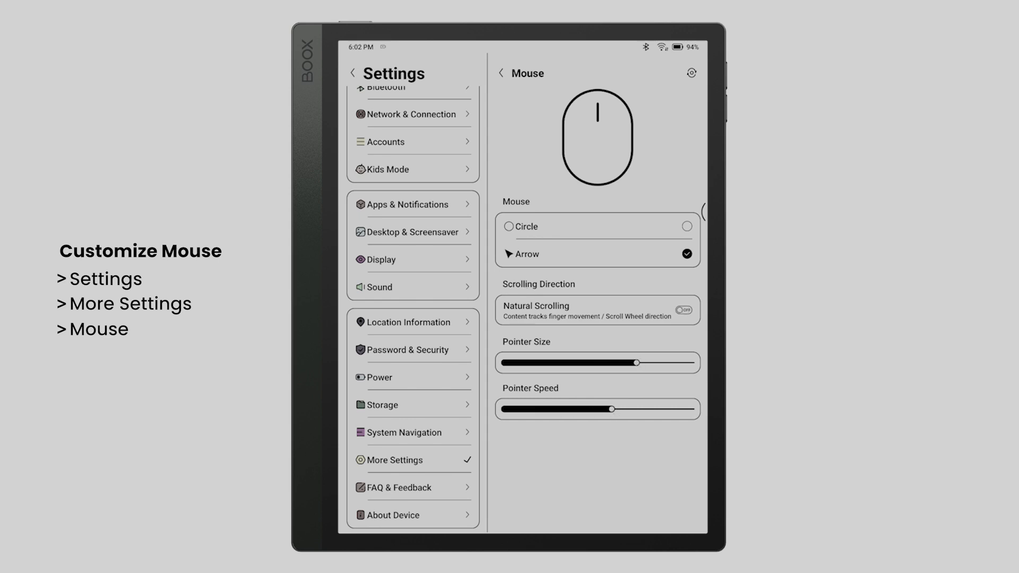
{"action": "left_click", "coordinate": [682, 310]}
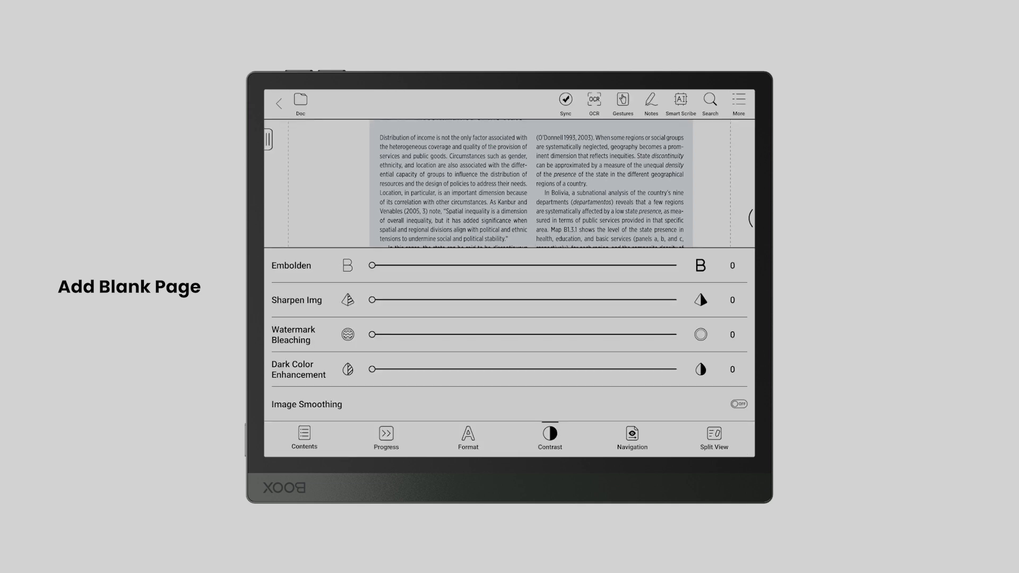
Insert a blank page into Governance and the Law.pdf via Progress and preview the 308-page thumbnails
{"action": "left_click", "coordinate": [386, 438]}
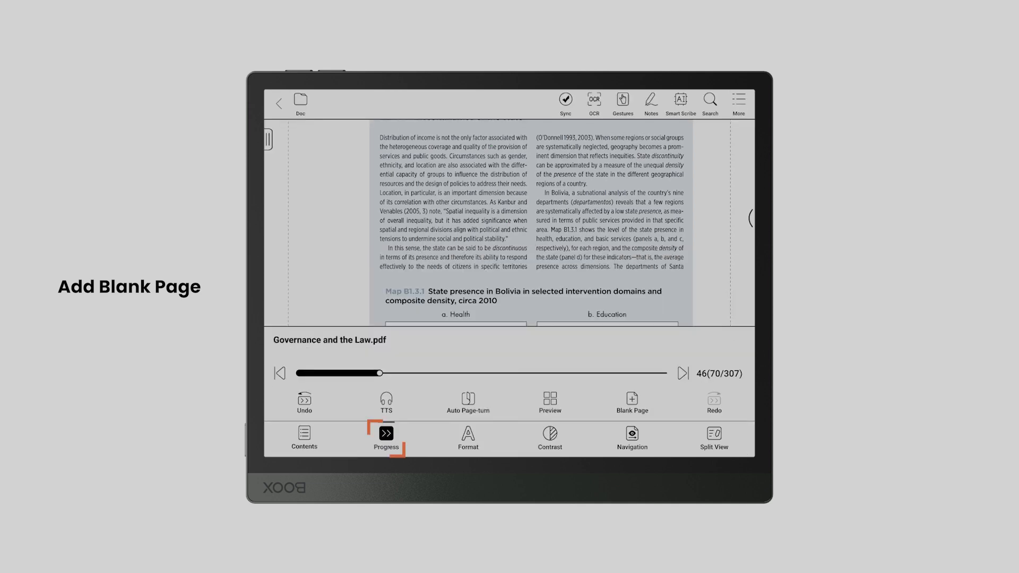
{"action": "left_click", "coordinate": [631, 402]}
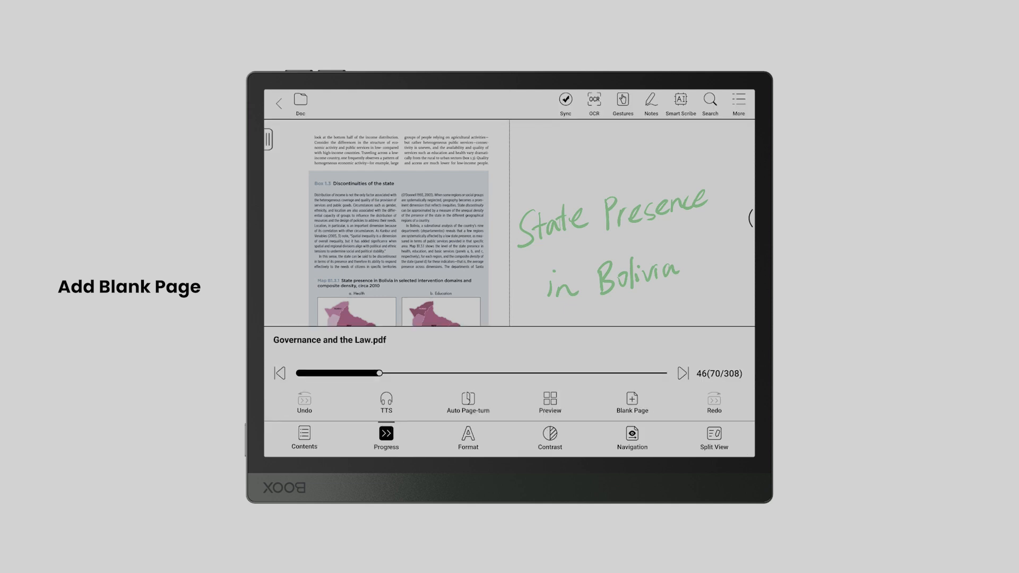
{"action": "left_click", "coordinate": [549, 397]}
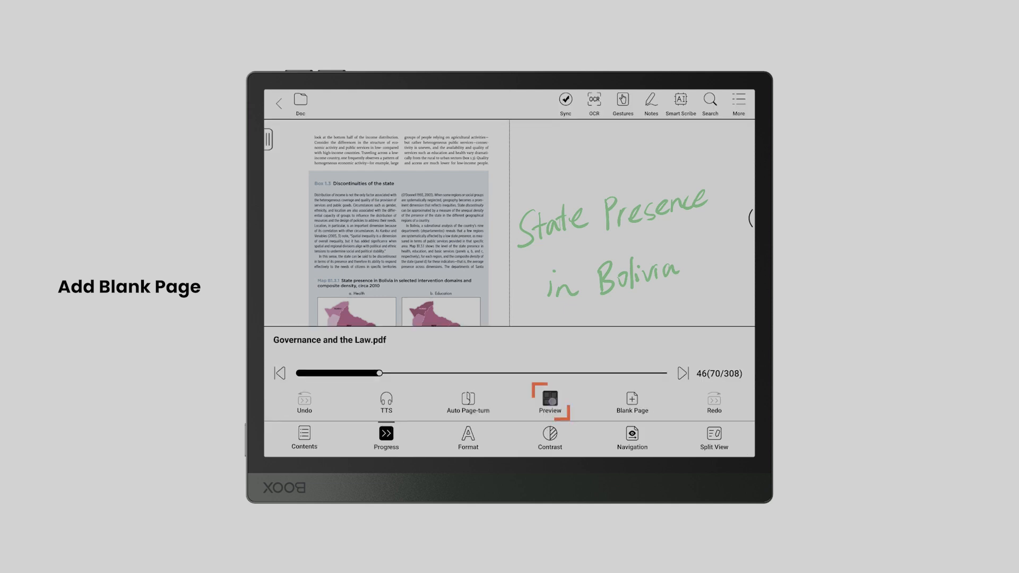
{"action": "left_click", "coordinate": [549, 401]}
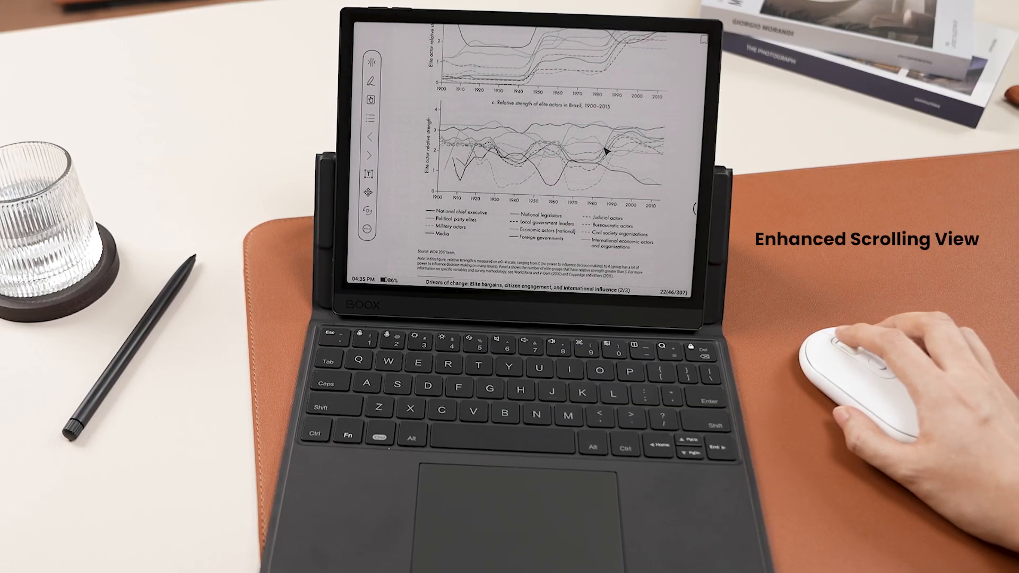
Scroll the PDF continuously from the elite actors bar chart to the Republic of Korea graph
{"action": "scroll", "scroll_direction": "down", "scroll_amount": 3}
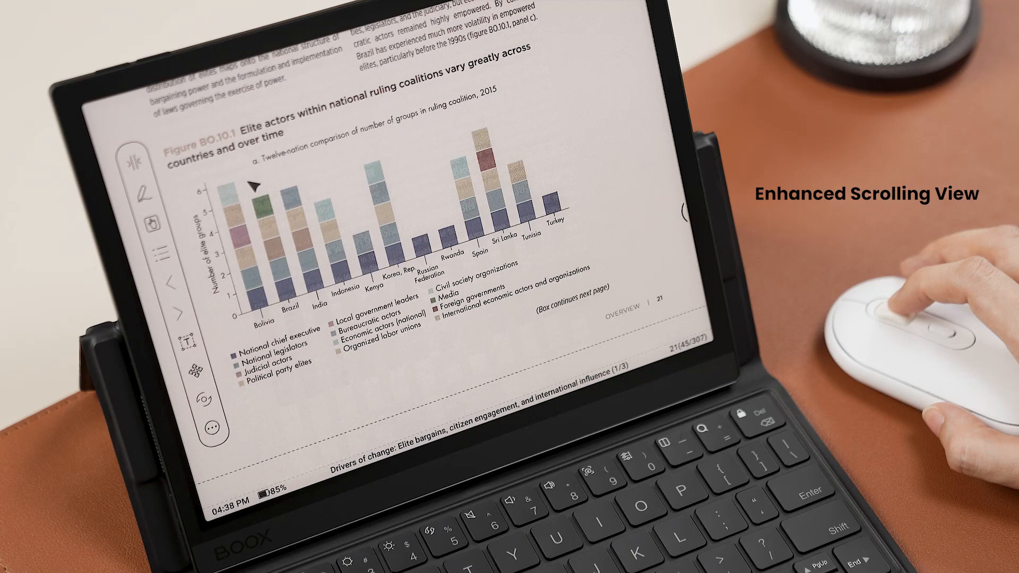
{"action": "scroll", "scroll_direction": "down", "scroll_amount": 3}
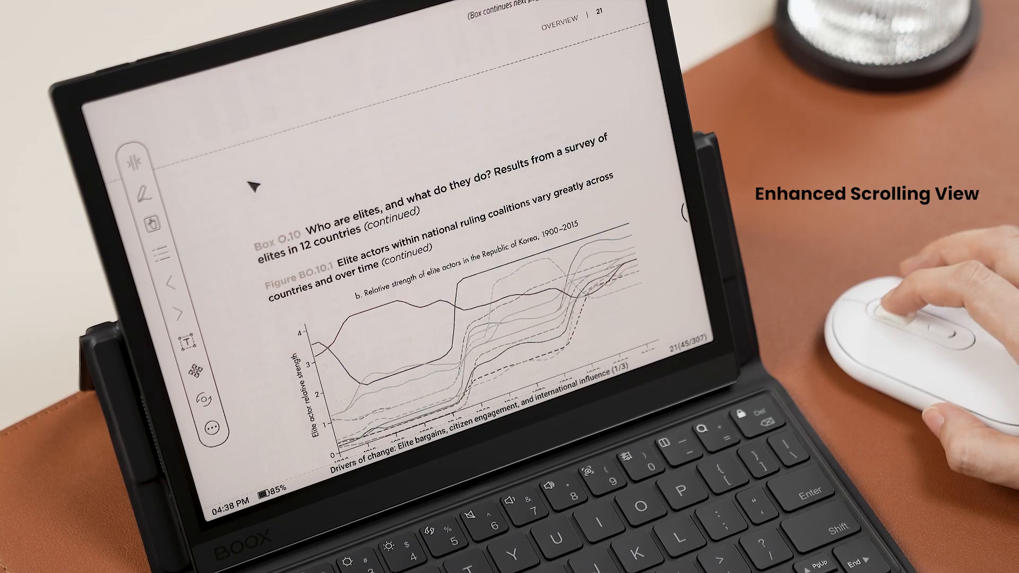
{"action": "scroll", "scroll_direction": "down", "scroll_amount": 3}
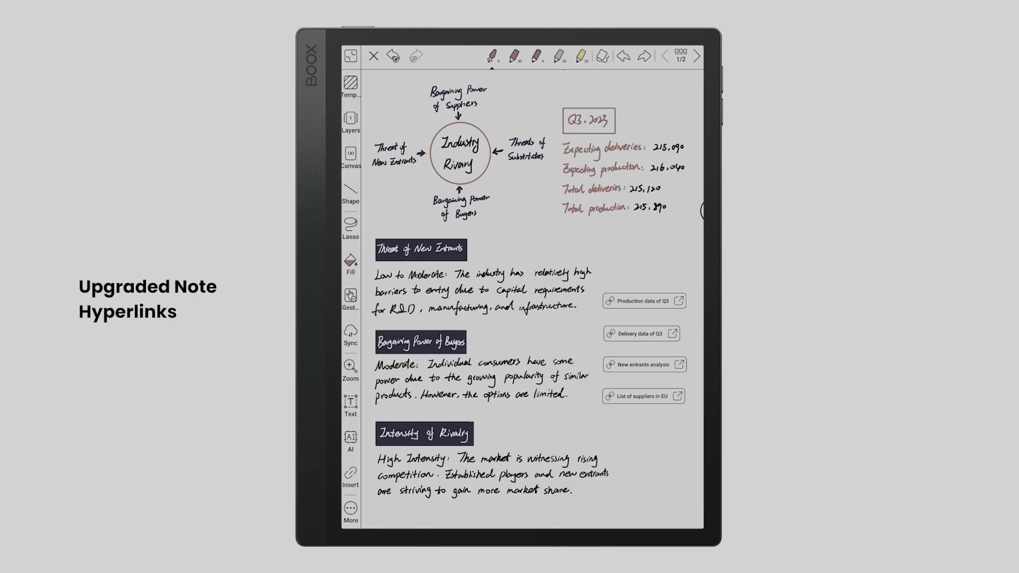
{"action": "left_click", "coordinate": [350, 478]}
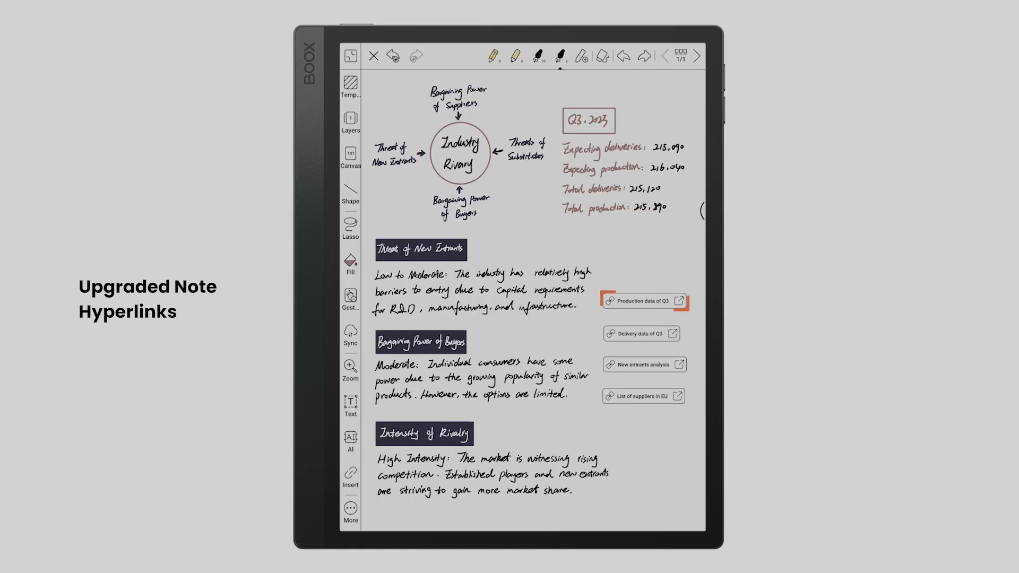
{"action": "left_click", "coordinate": [645, 300]}
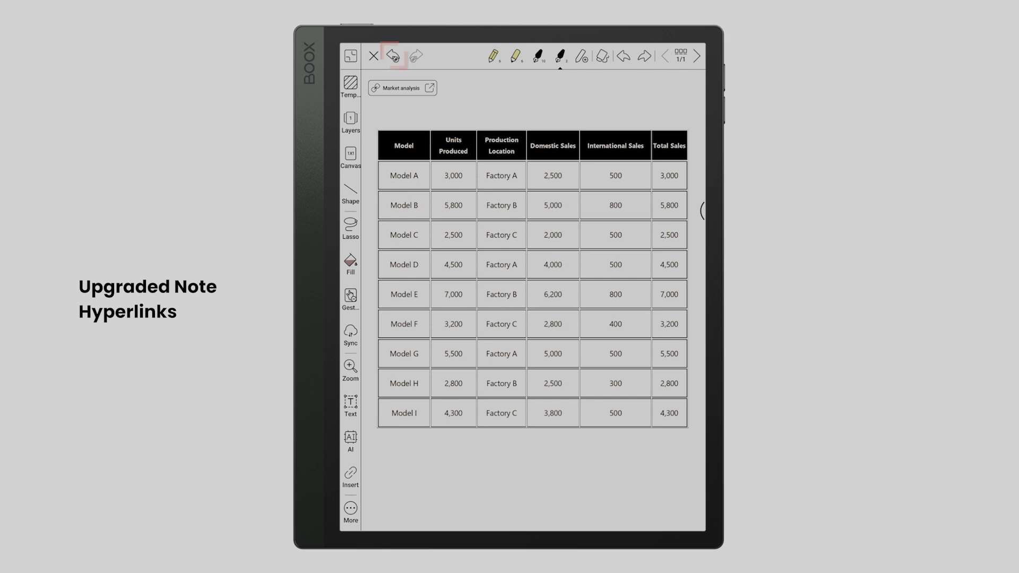
{"action": "left_click", "coordinate": [393, 55]}
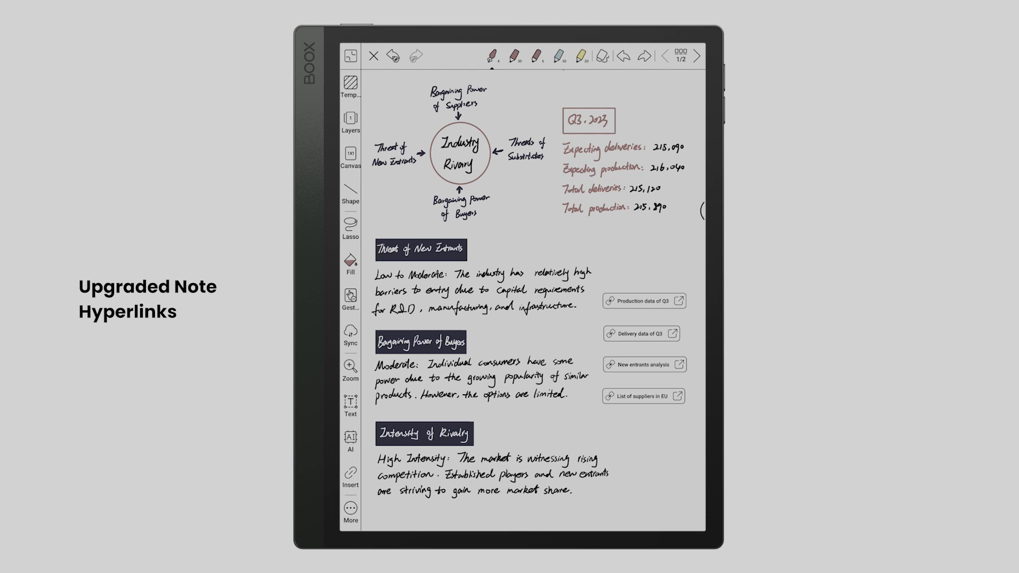
{"action": "left_click", "coordinate": [393, 55]}
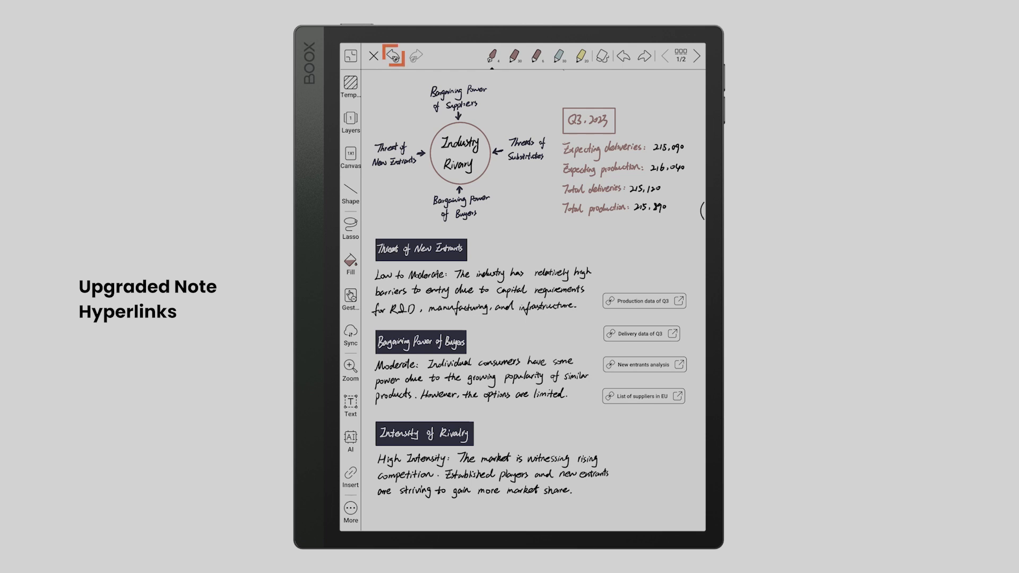
{"action": "left_click", "coordinate": [394, 55]}
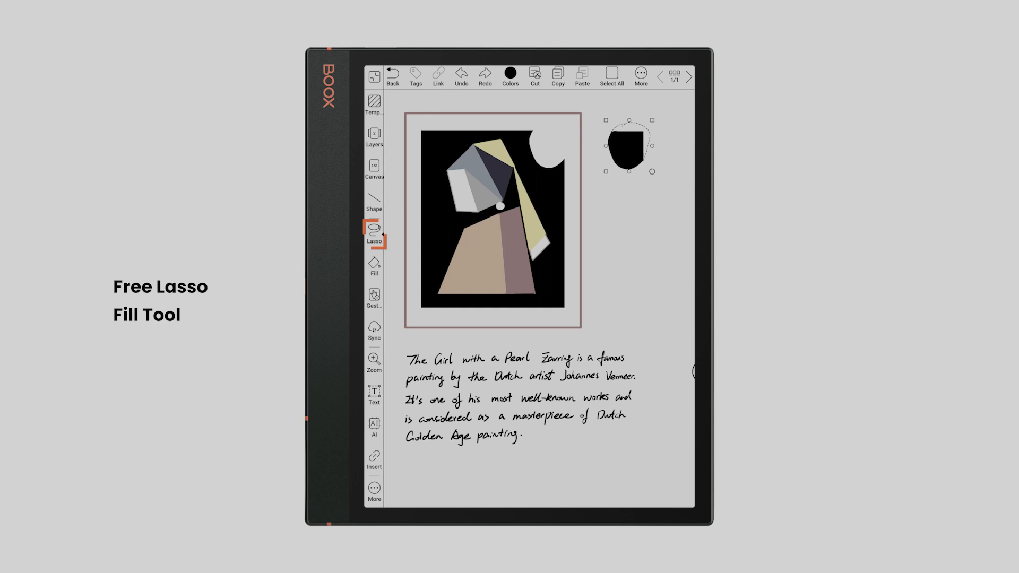
Show the fill colour palette for the lassoed shape beside the drawing
{"action": "left_click", "coordinate": [374, 266]}
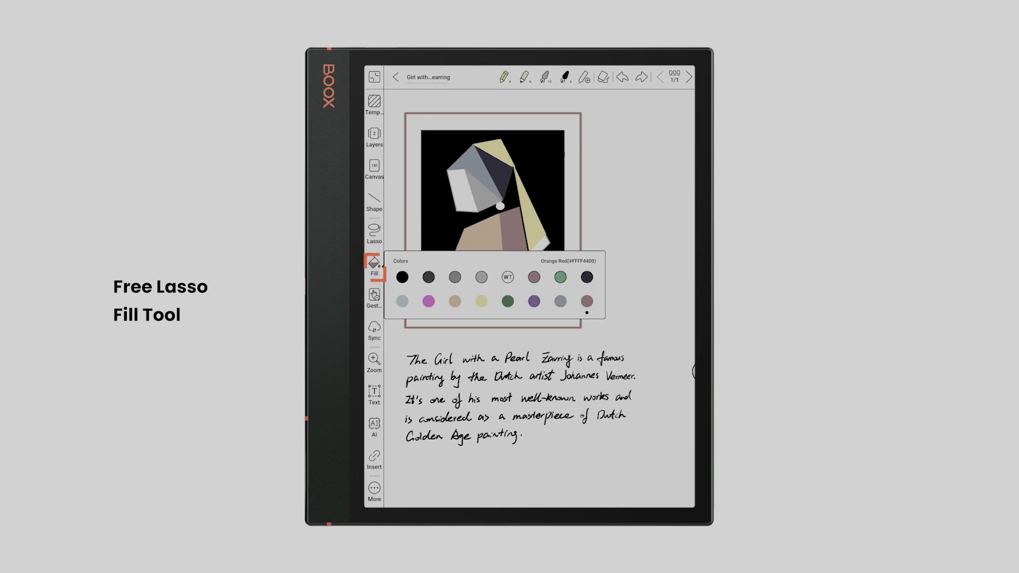